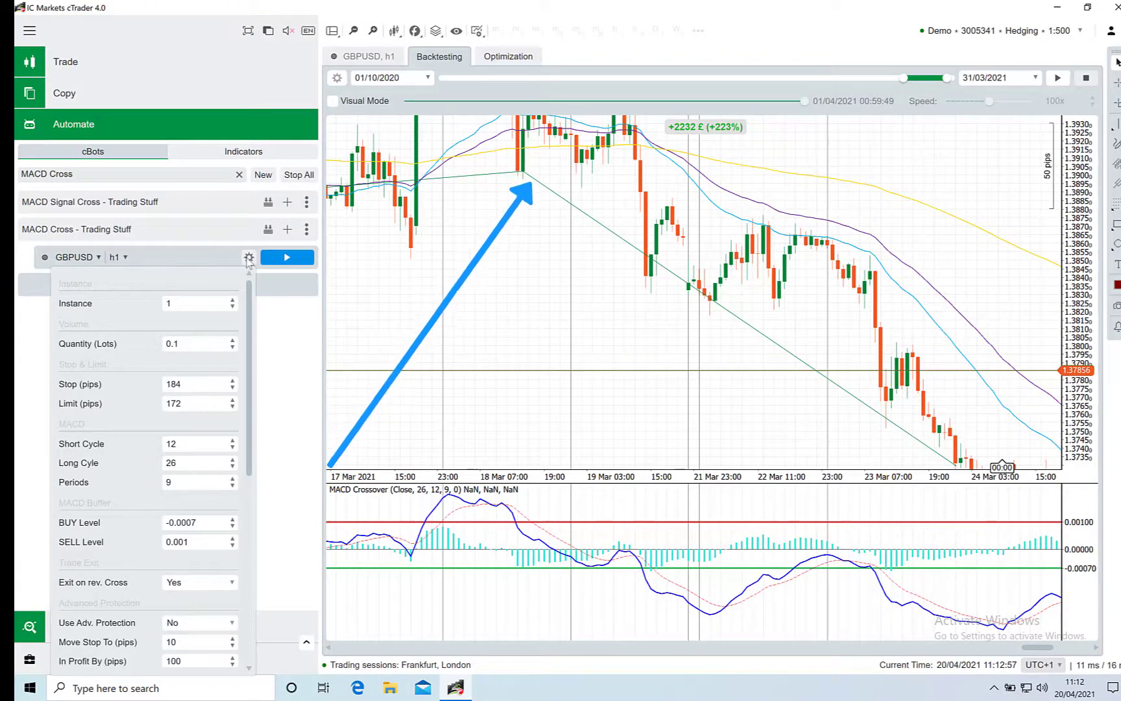
mouse_move(513, 179)
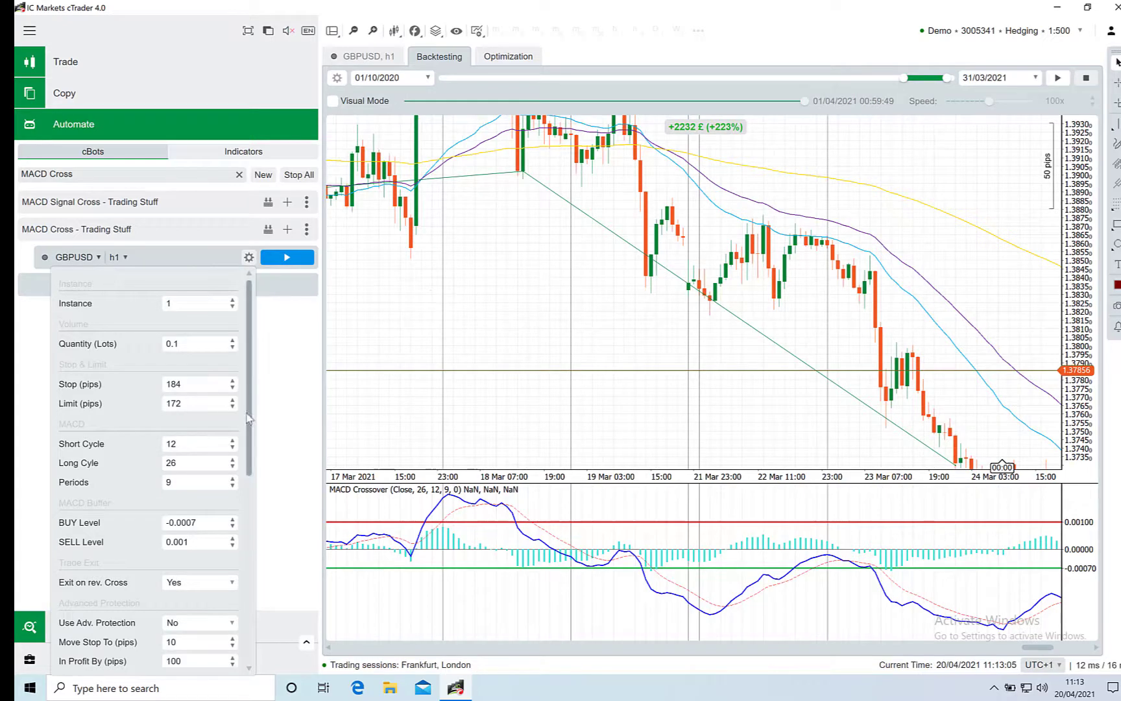
Show the Tradewatch bottom panel's Trade Statistics: net profit 2,235.98 from 49 trades, balance 3,235.98
scroll(down, 3)
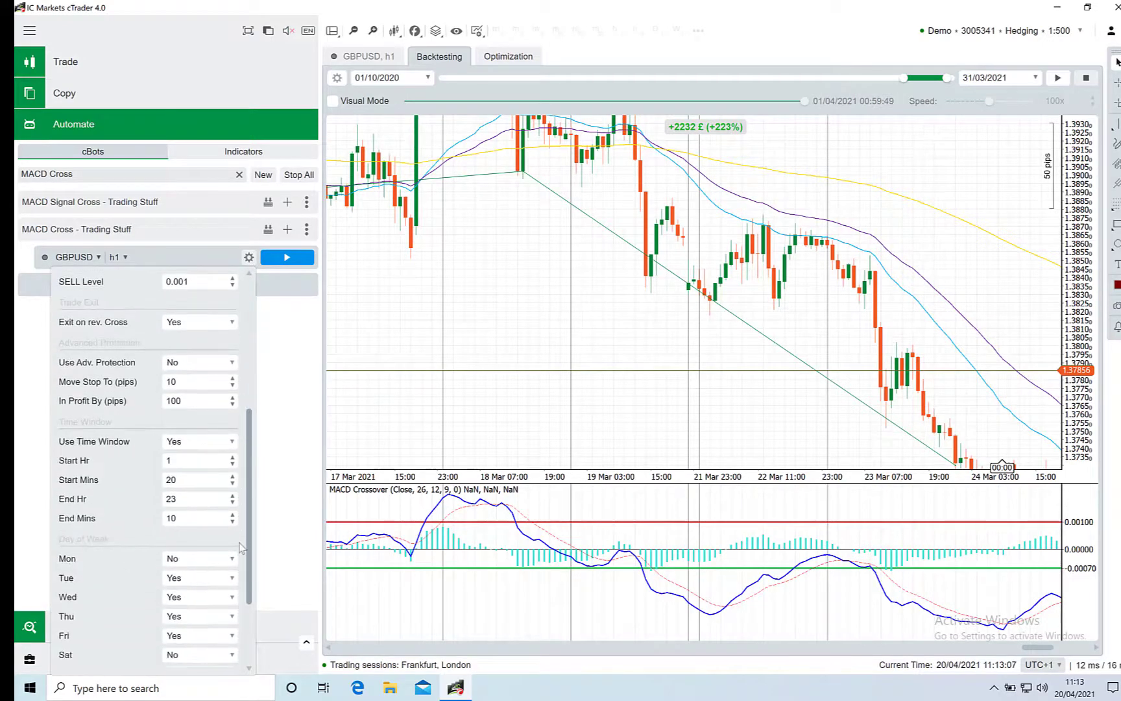
scroll(down, 3)
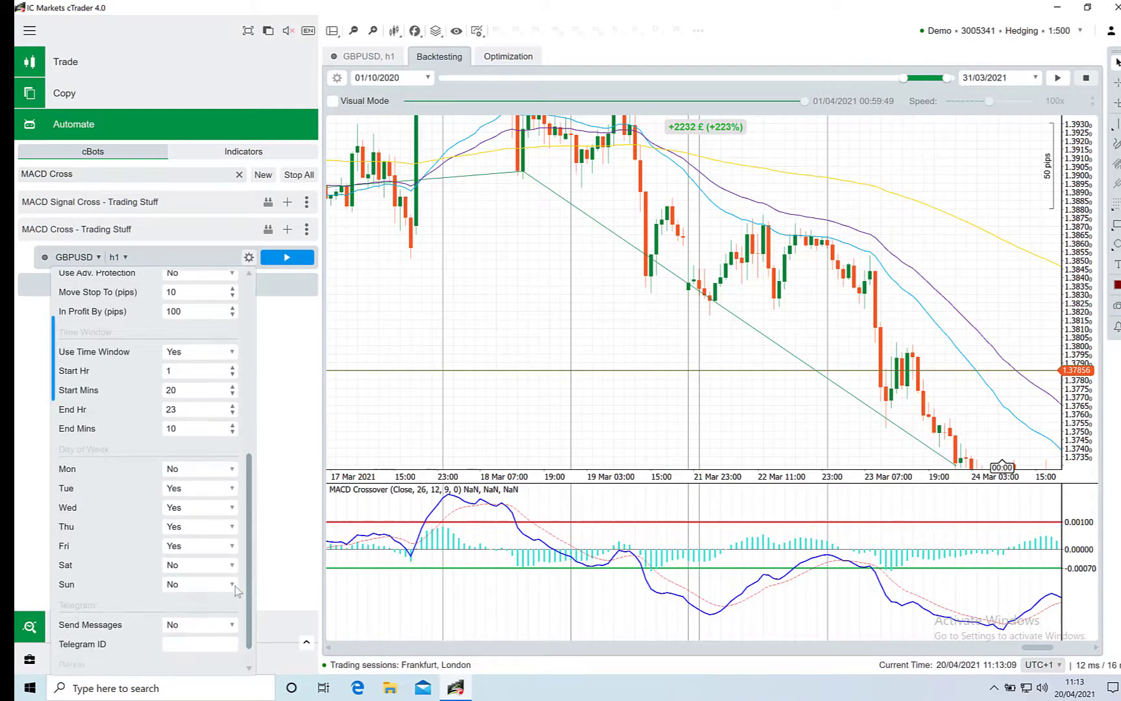
scroll(down, 3)
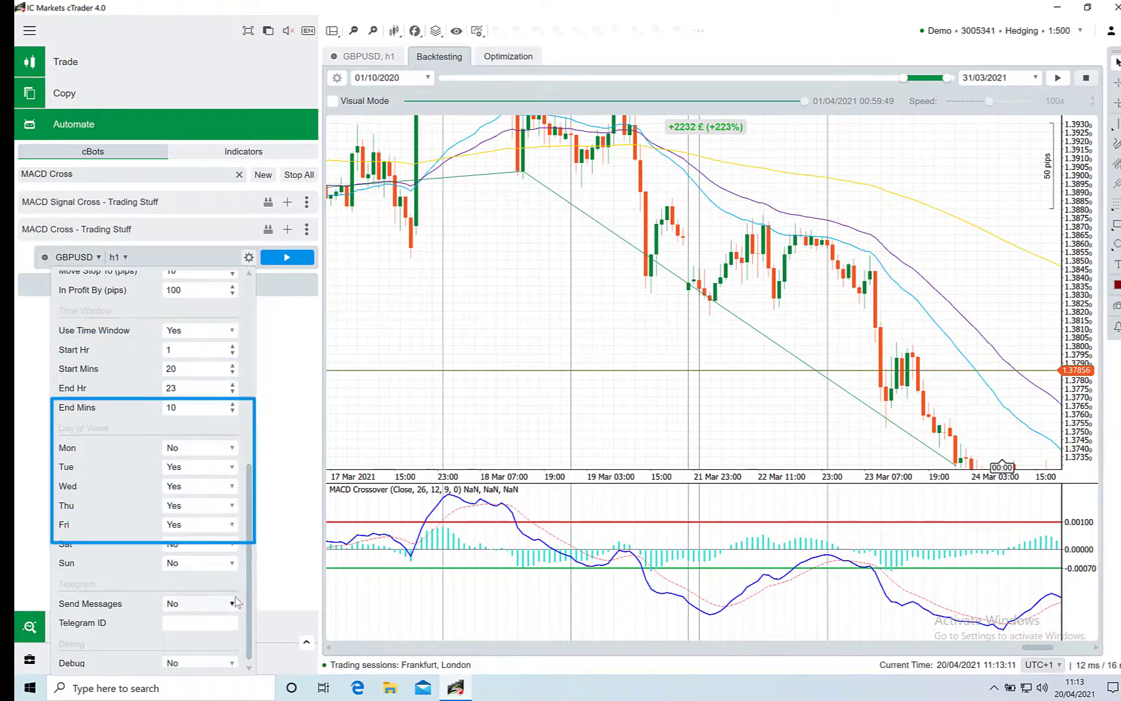
scroll(down, 3)
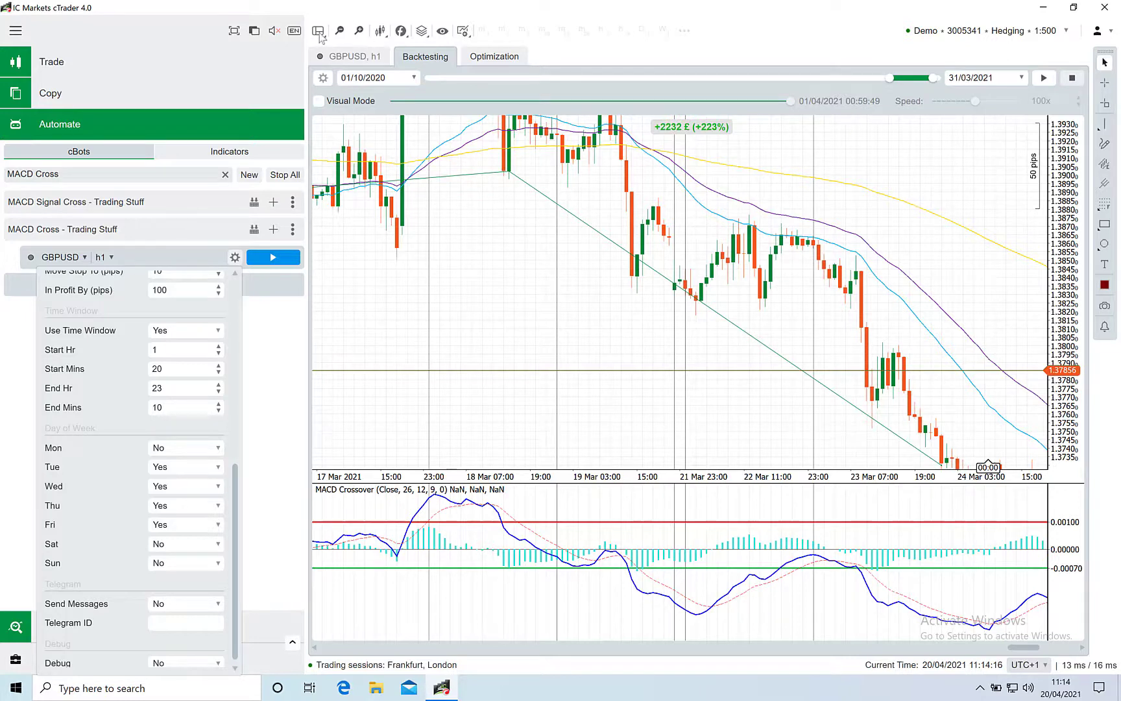
click(318, 29)
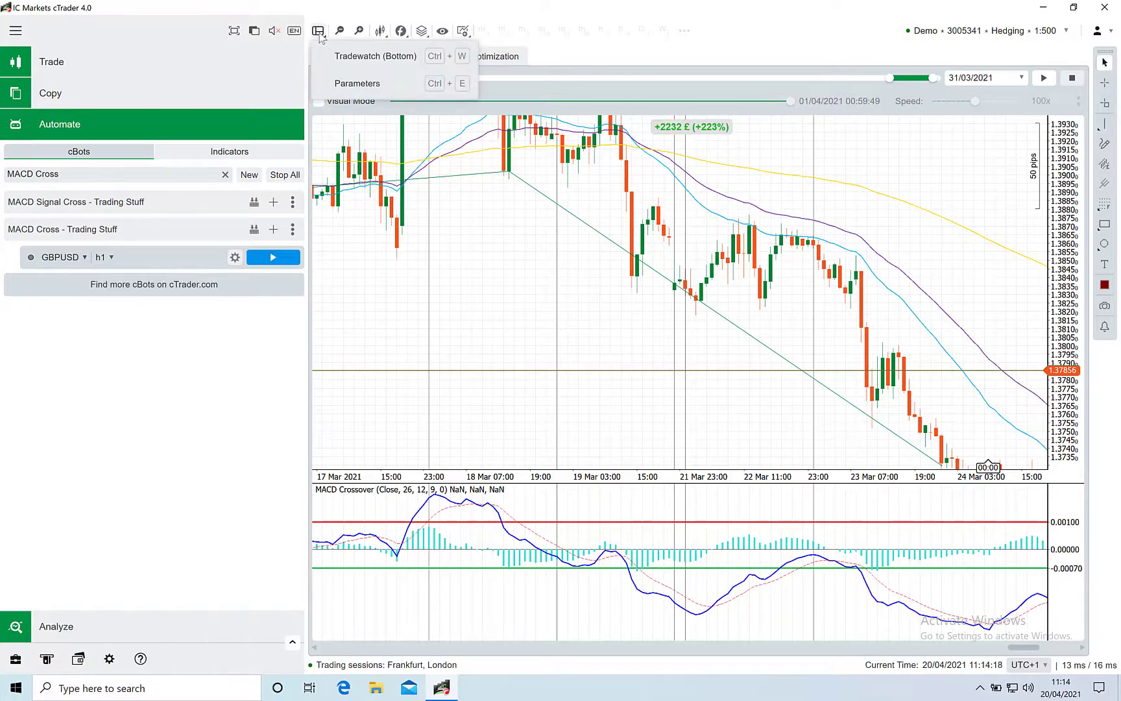
click(375, 56)
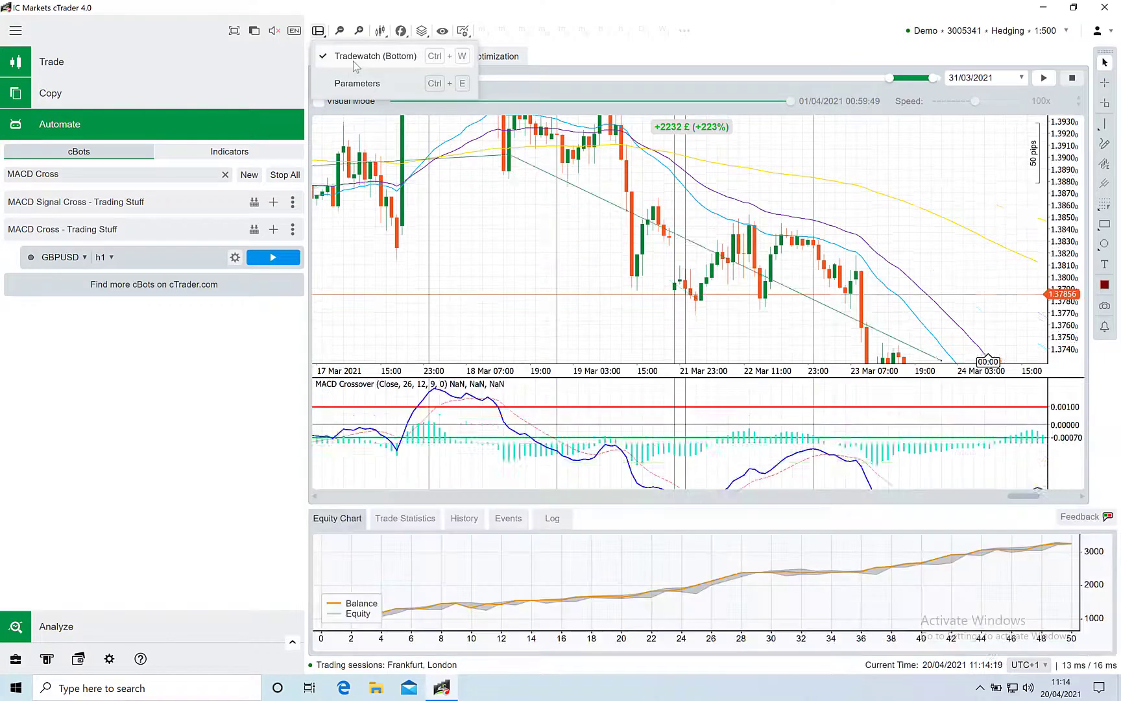
click(377, 55)
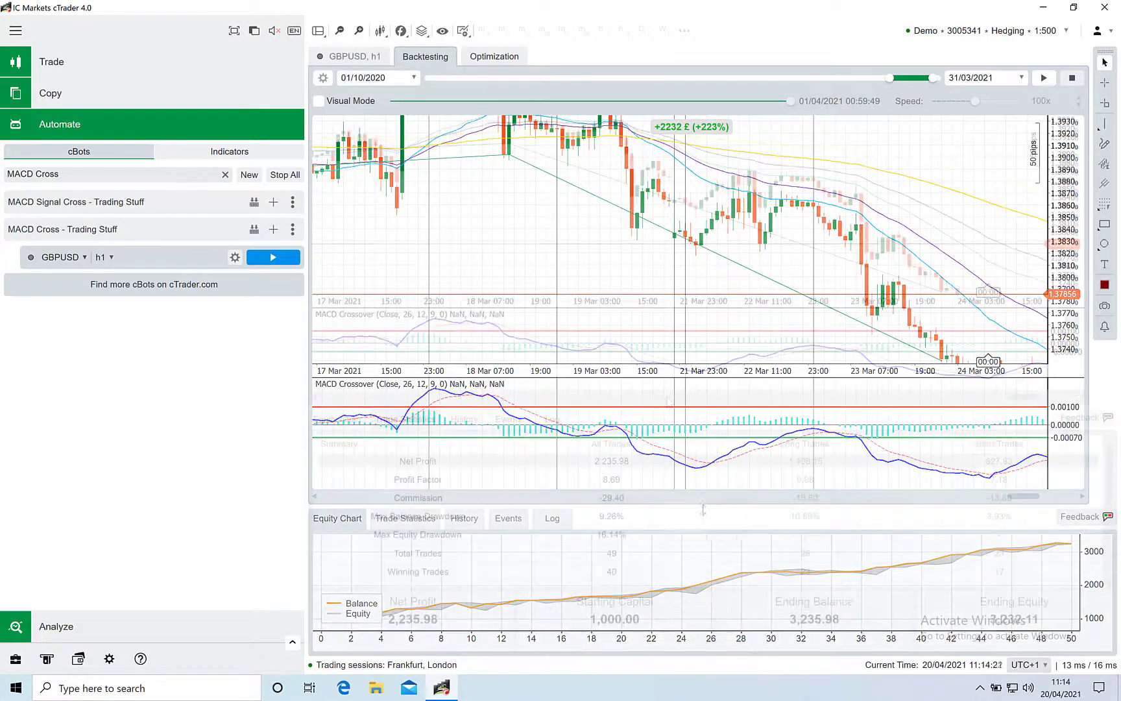
click(405, 418)
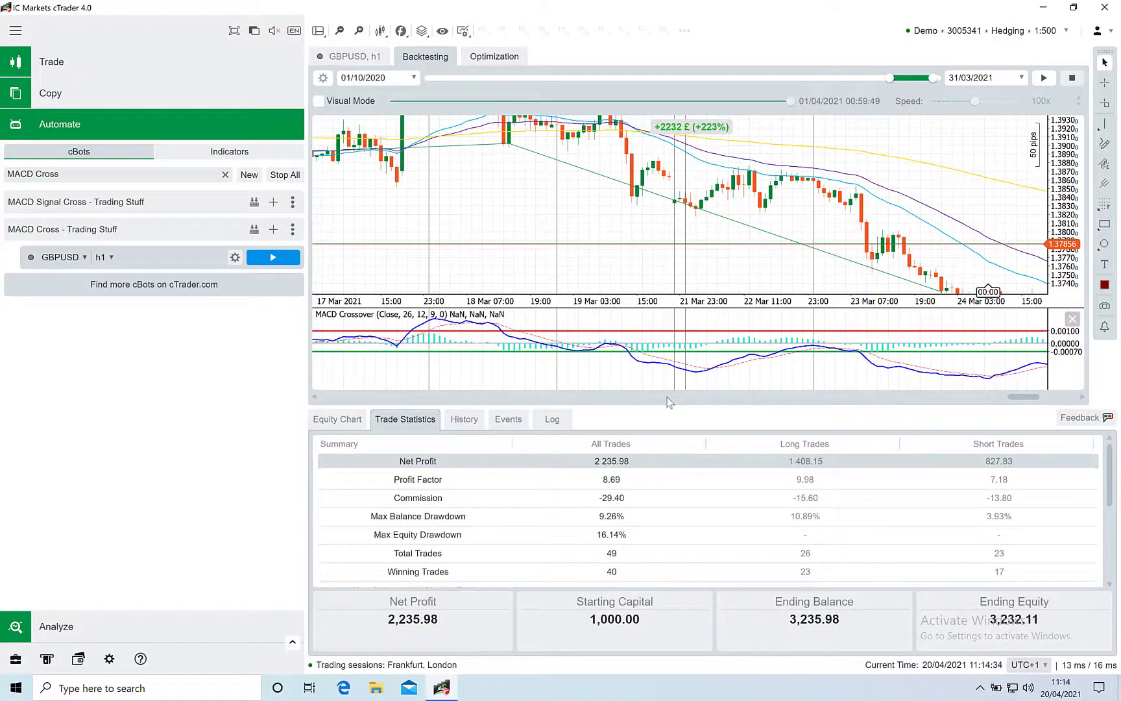